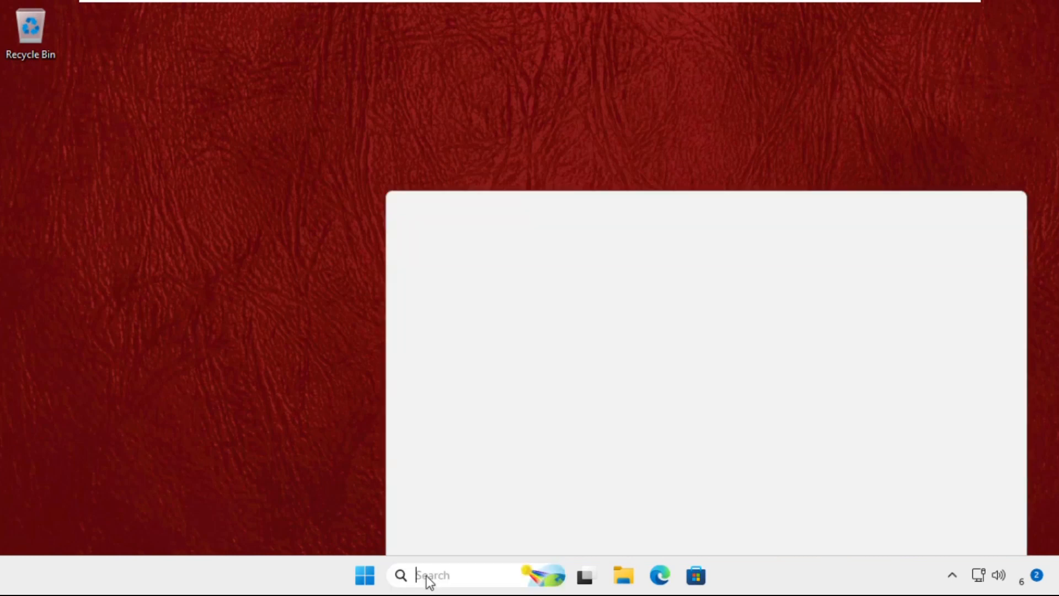
Step: Launch the Services console via search and select Performance Logs & Alerts in the list
text(services)
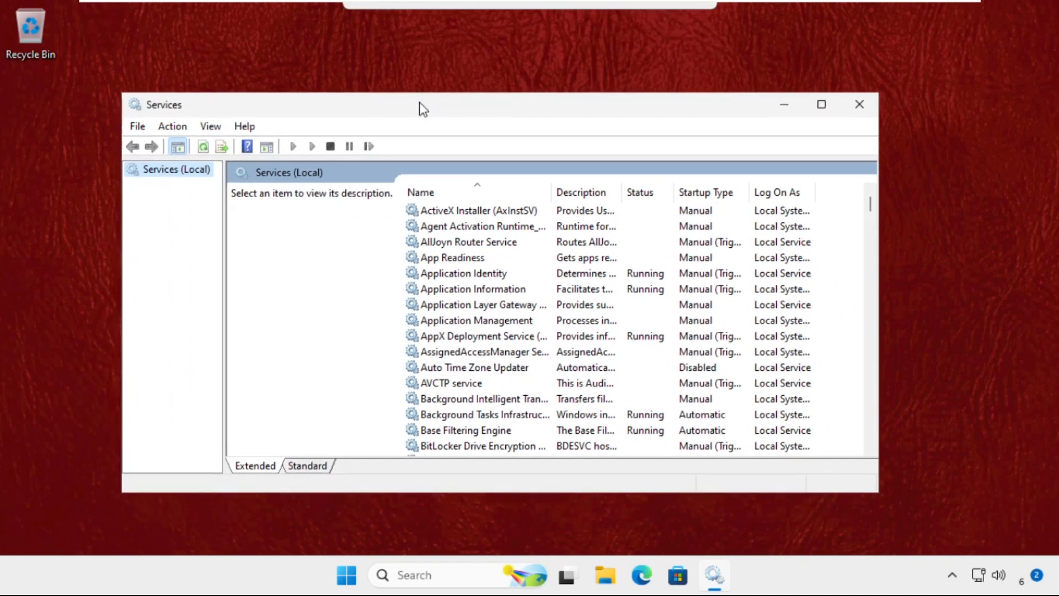
scroll(down, 3)
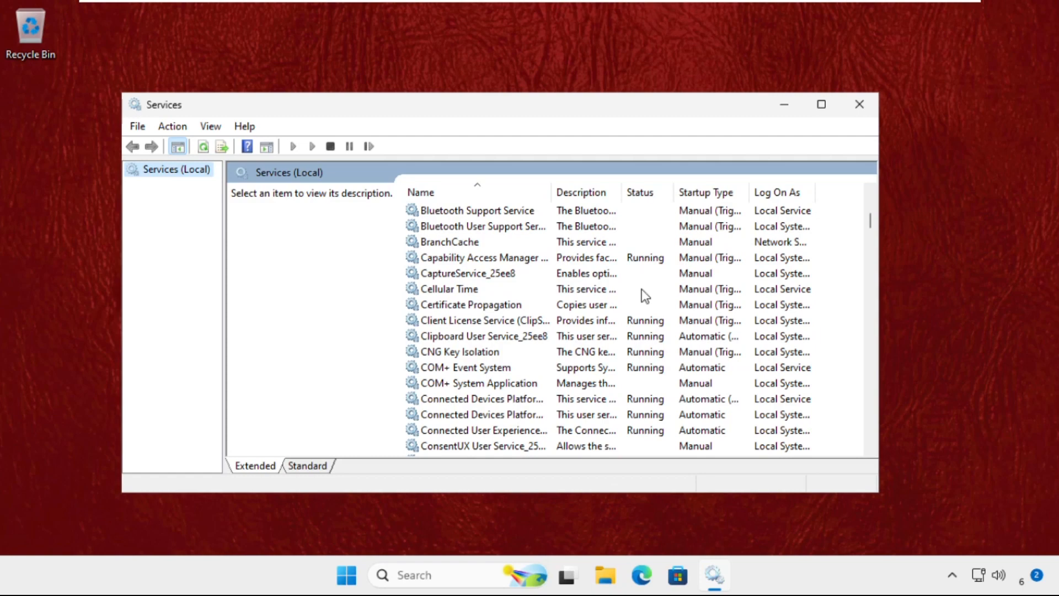
scroll(down, 3)
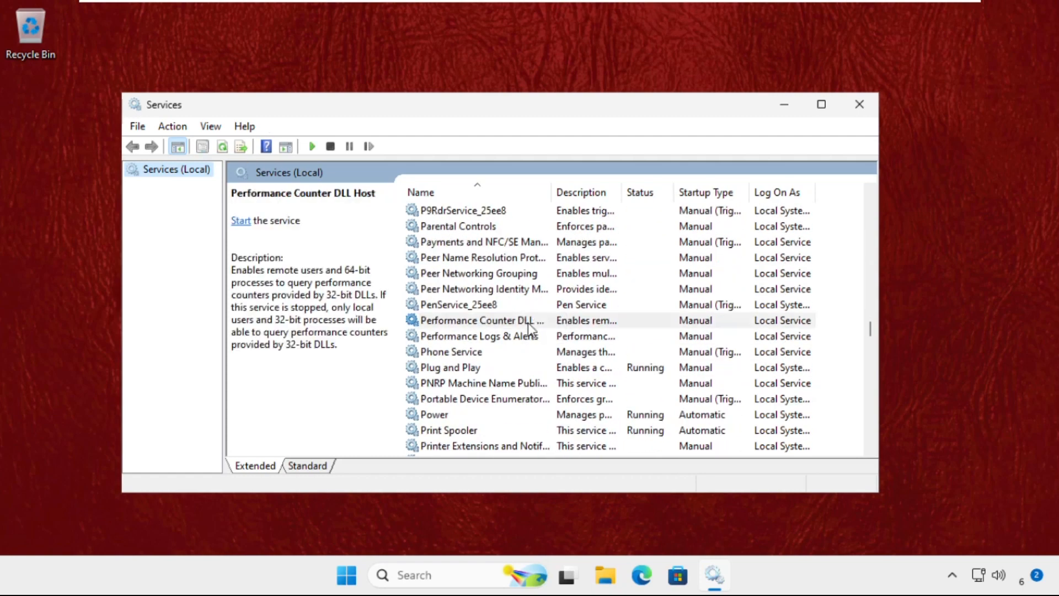
click(479, 320)
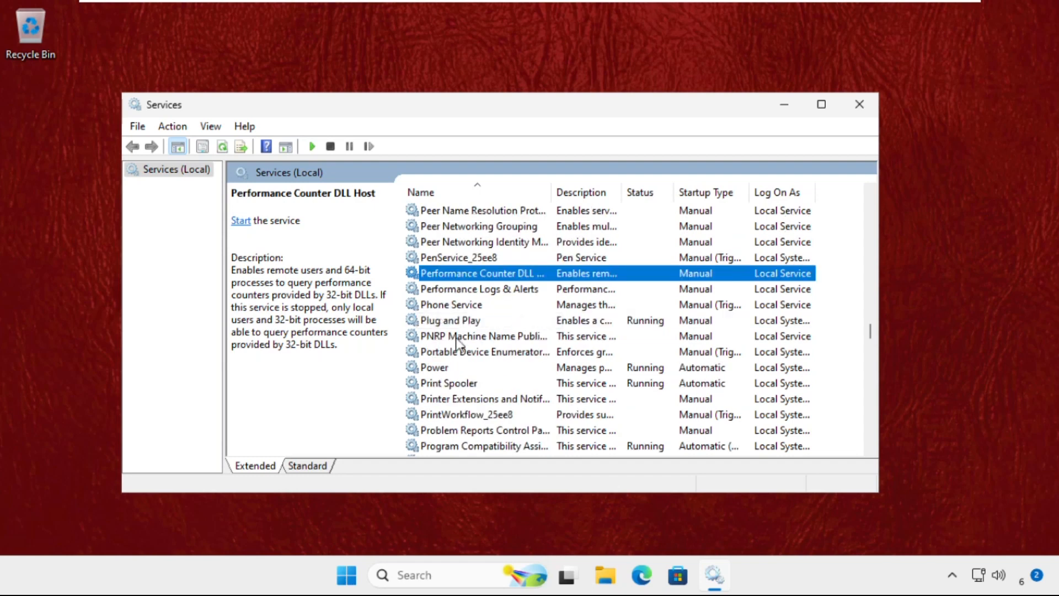
click(480, 288)
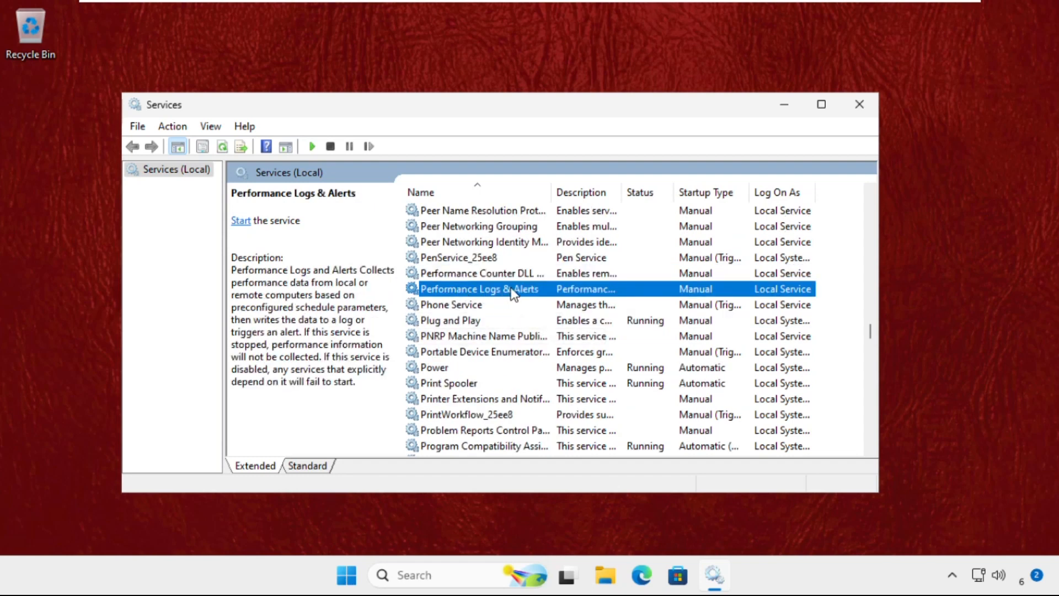
Step: Set Performance Logs & Alerts to Automatic startup type through its Properties and confirm
right_click(480, 288)
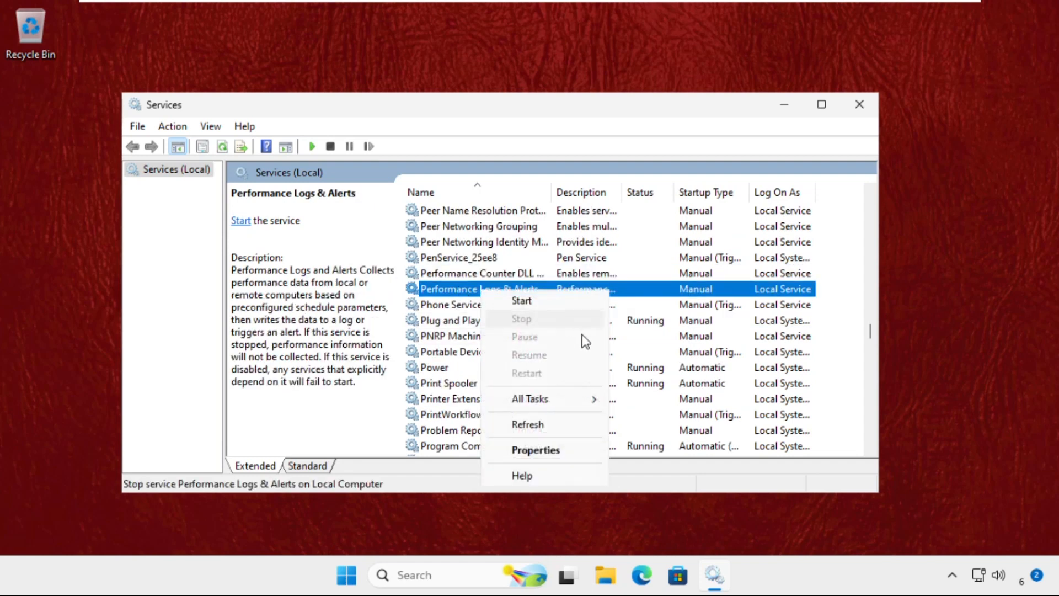
click(535, 449)
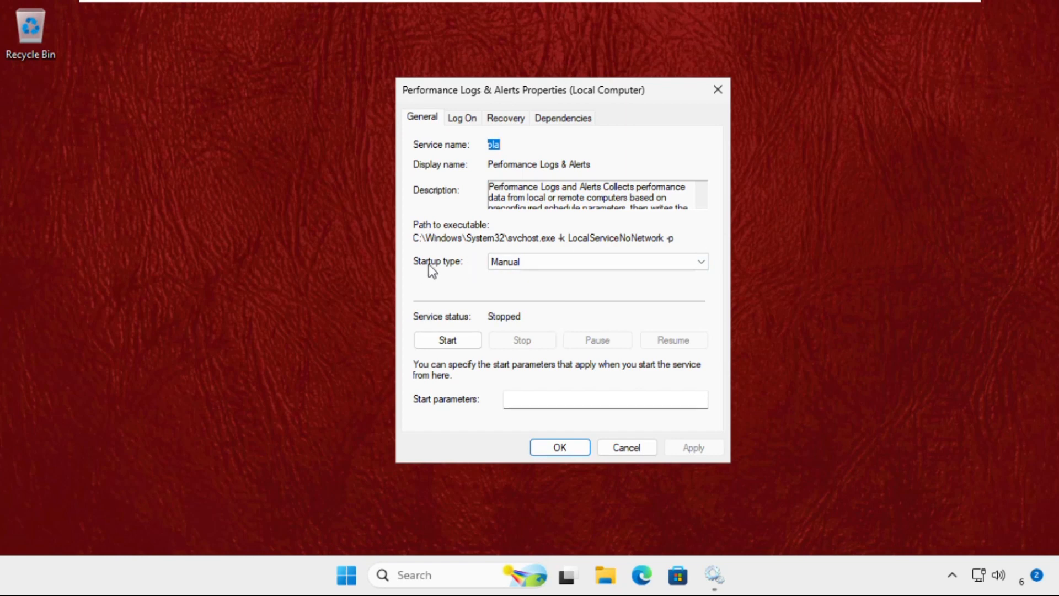
click(597, 261)
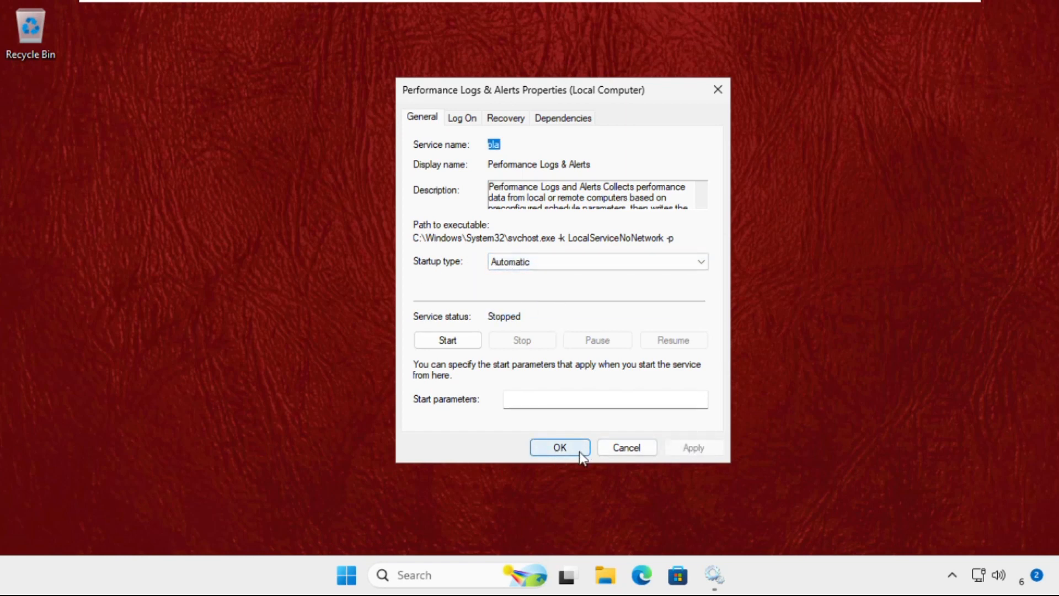
click(559, 446)
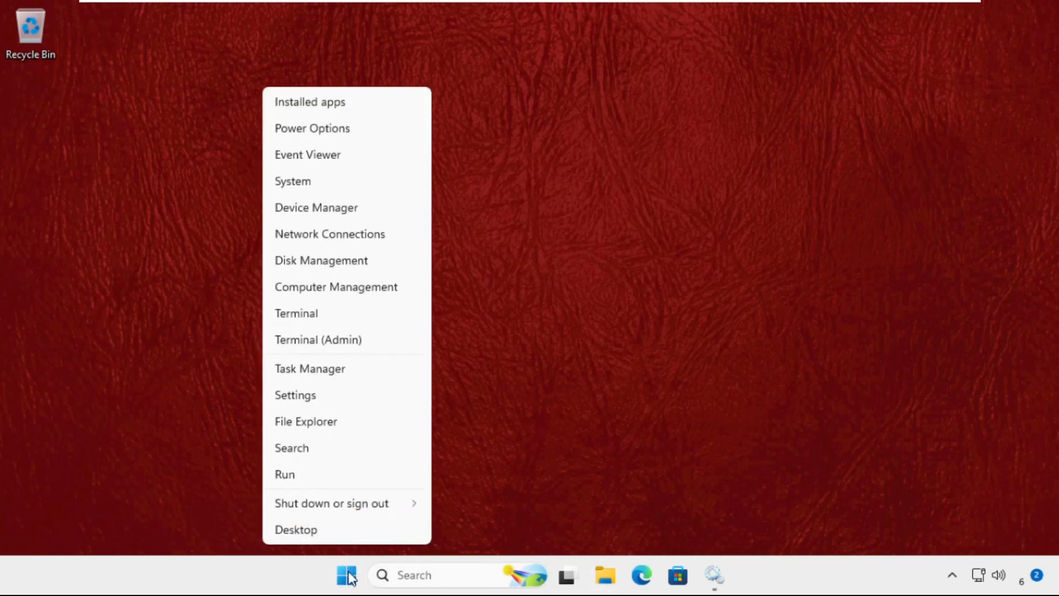
Step: From Settings System > About, launch the System Properties advanced settings window
click(311, 408)
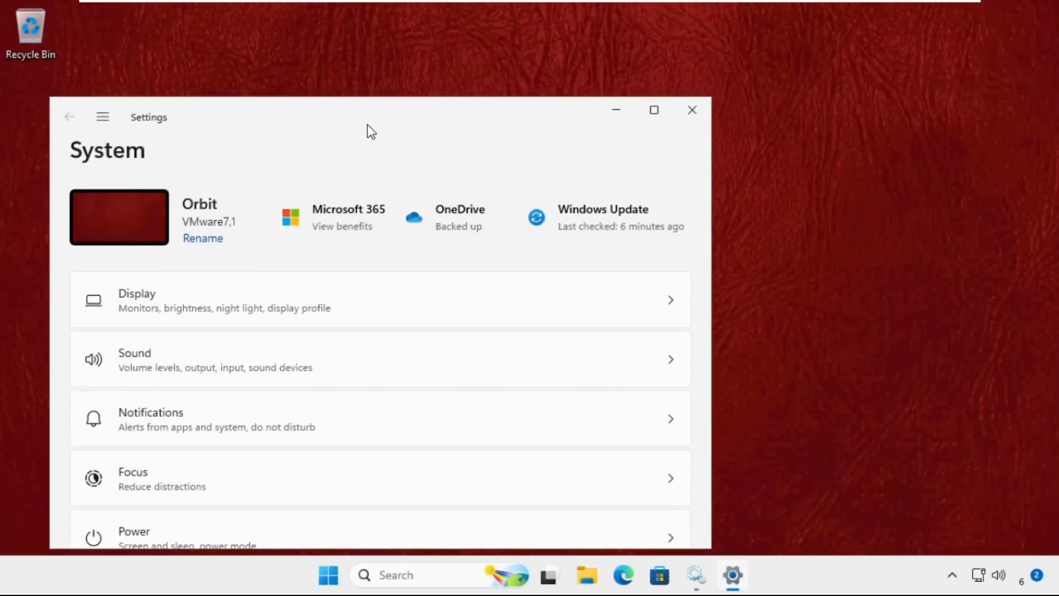
drag(370, 128, 532, 100)
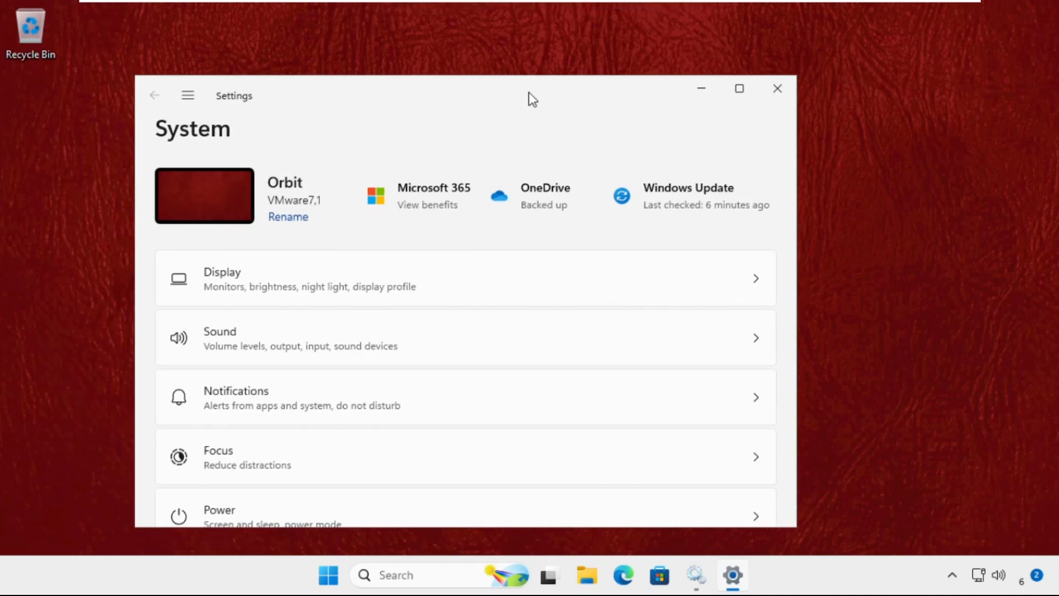
click(739, 88)
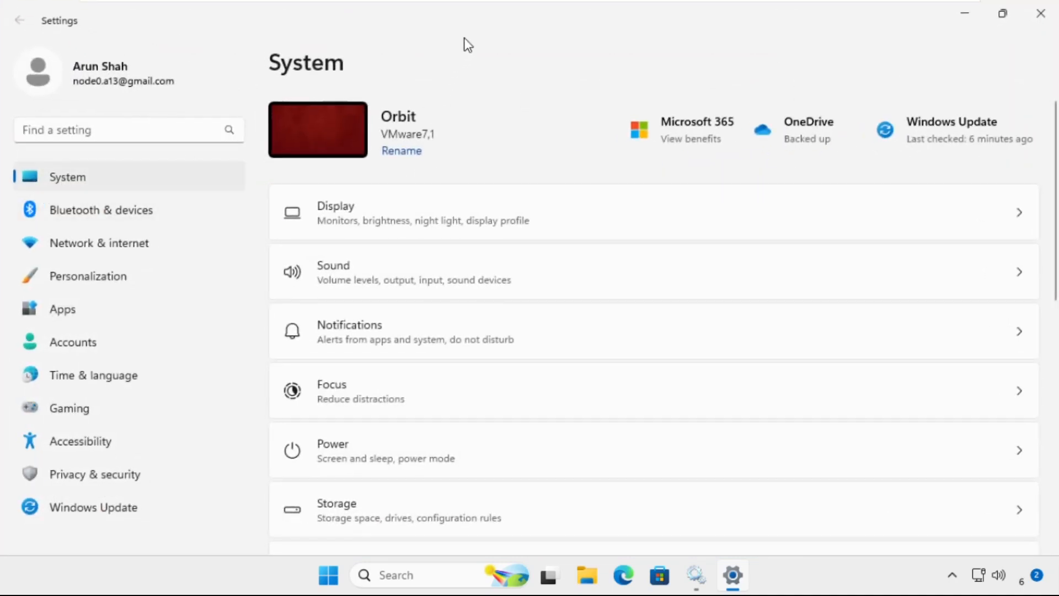
click(1002, 13)
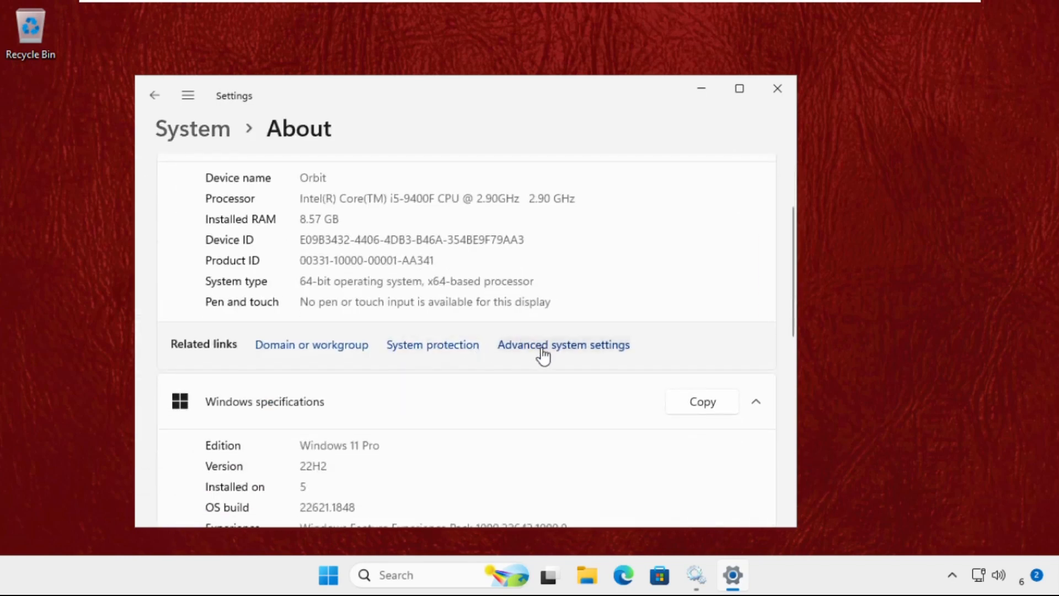
click(562, 344)
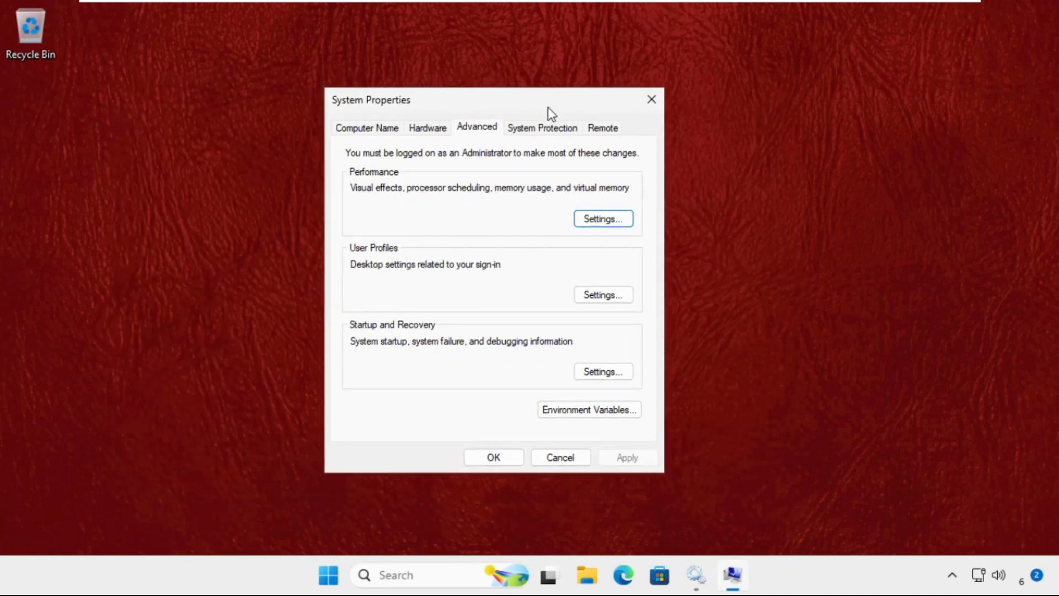
Step: In Hardware device installation settings, set automatic manufacturer app downloads to No and close System Properties
click(427, 128)
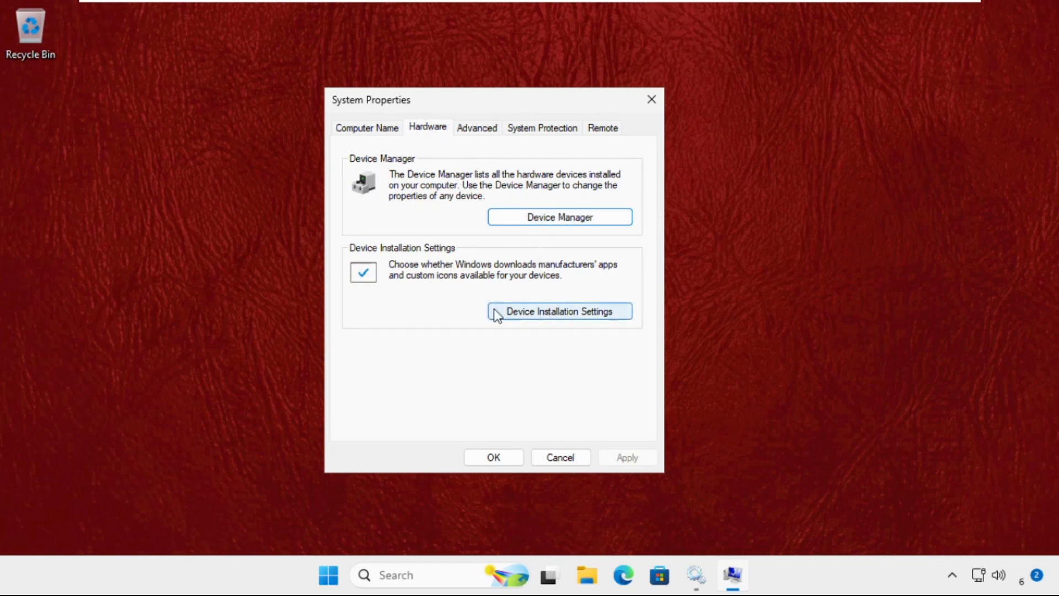
click(559, 311)
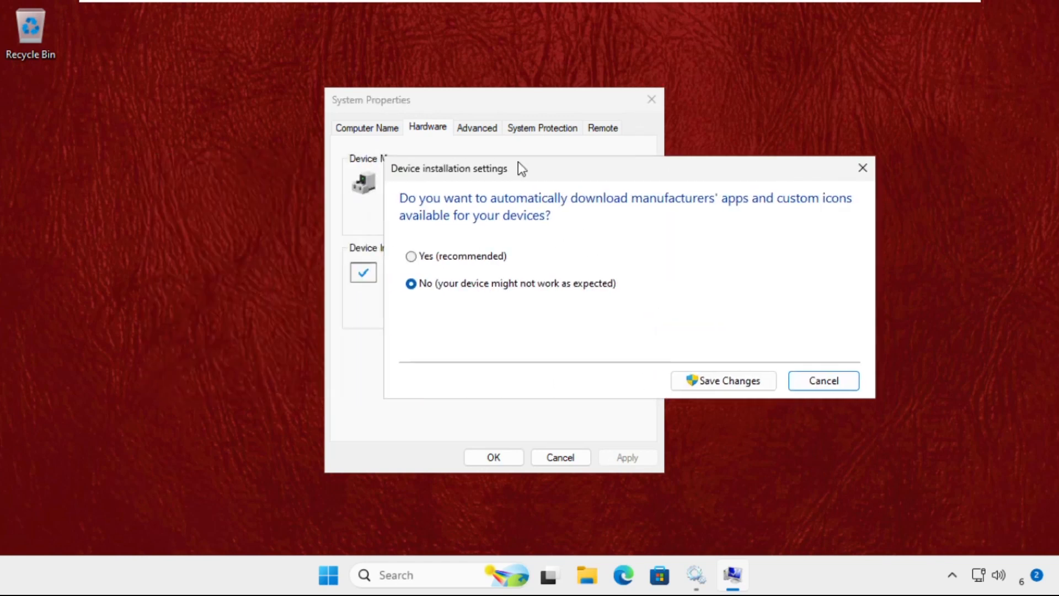
click(822, 380)
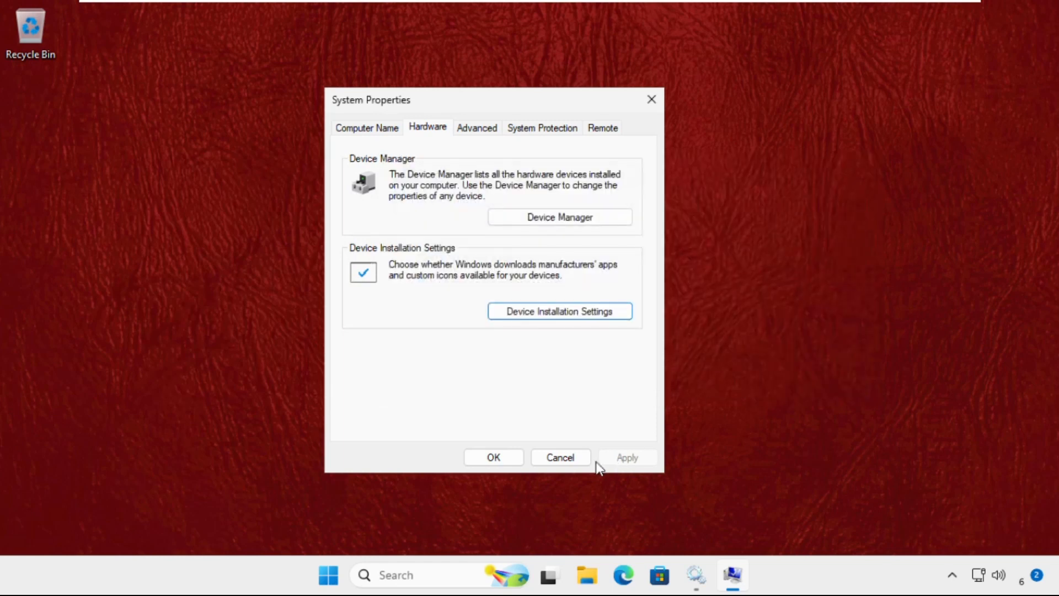
click(559, 456)
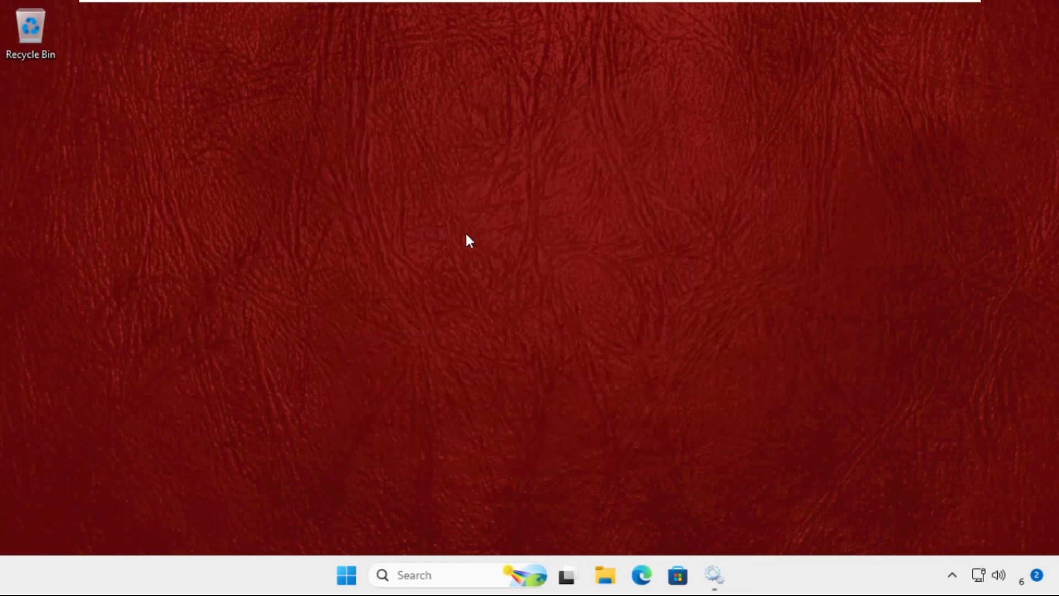
Step: Launch Device Manager via search and expand Sound, video and game controllers to reach High Definition Audio Device
click(413, 574)
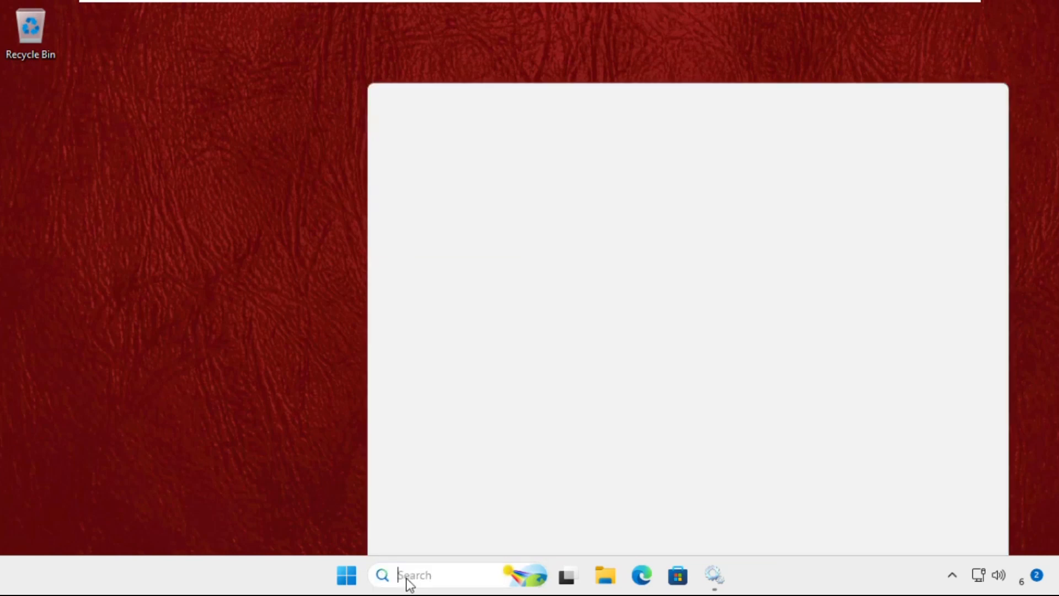
text(deci)
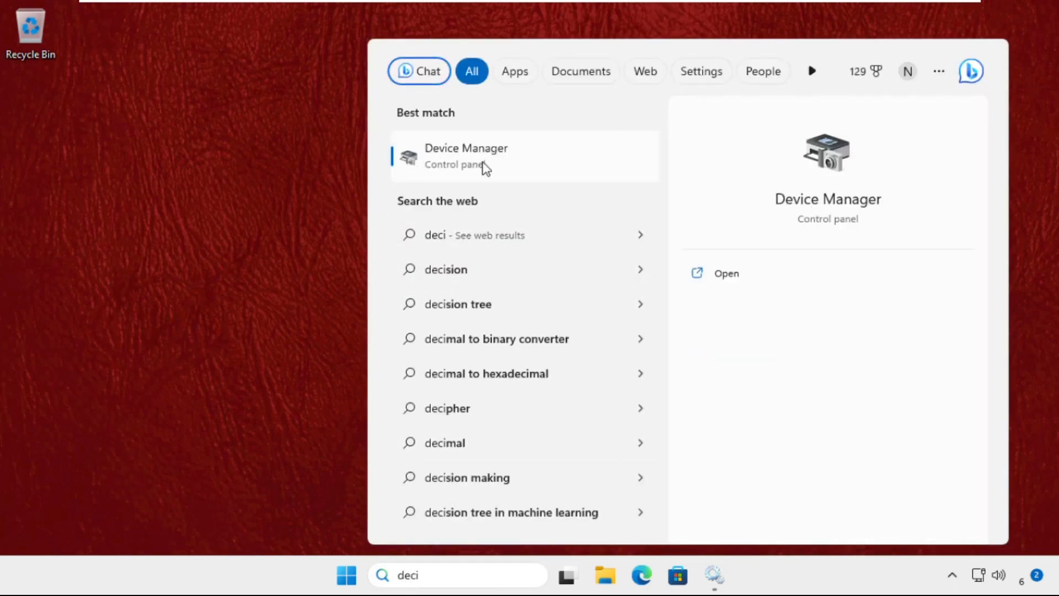
click(466, 155)
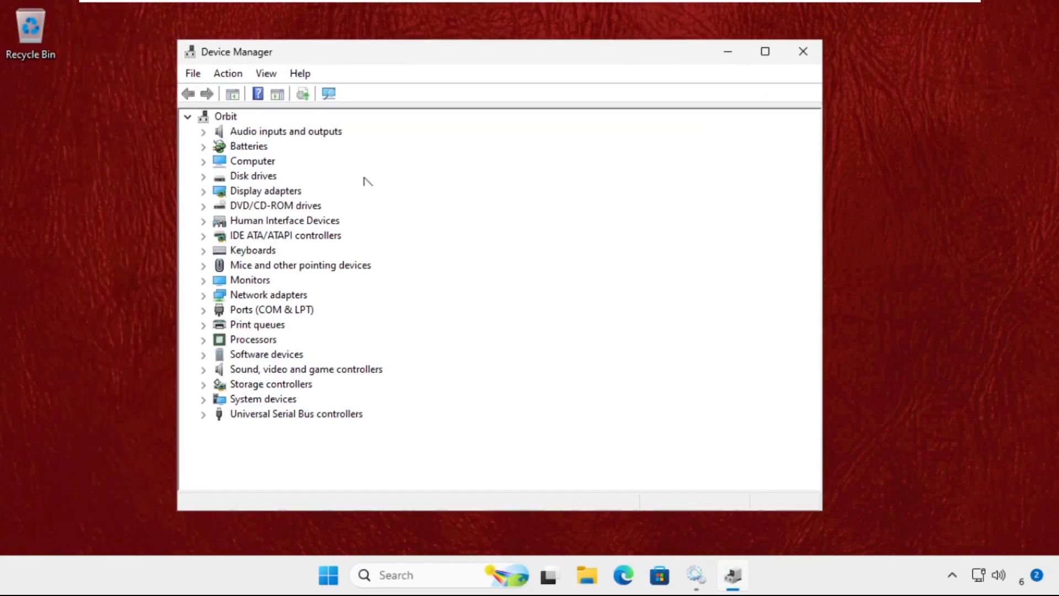
mouse_move(300, 384)
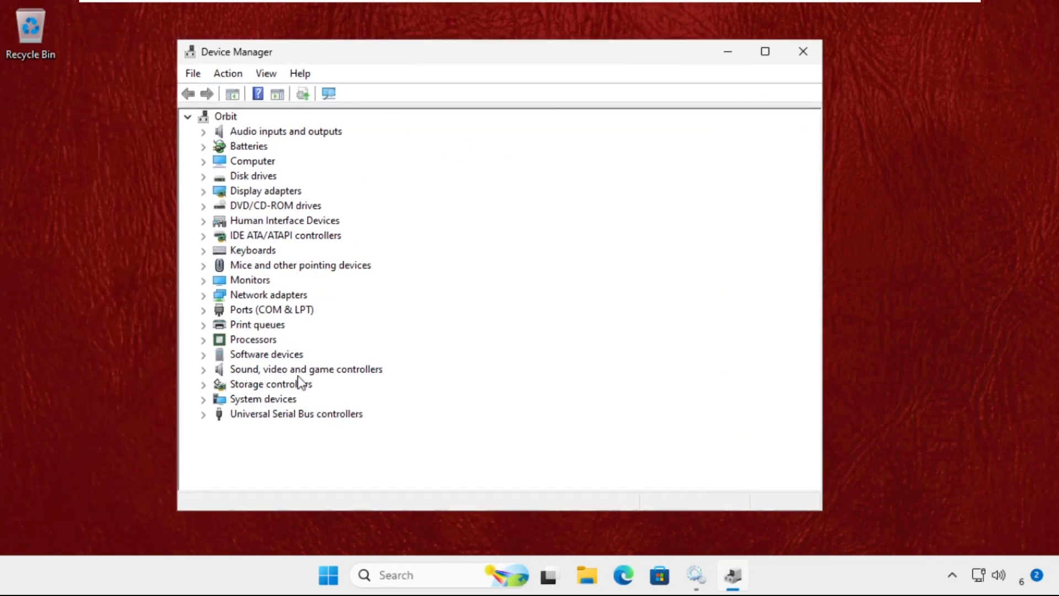
click(204, 368)
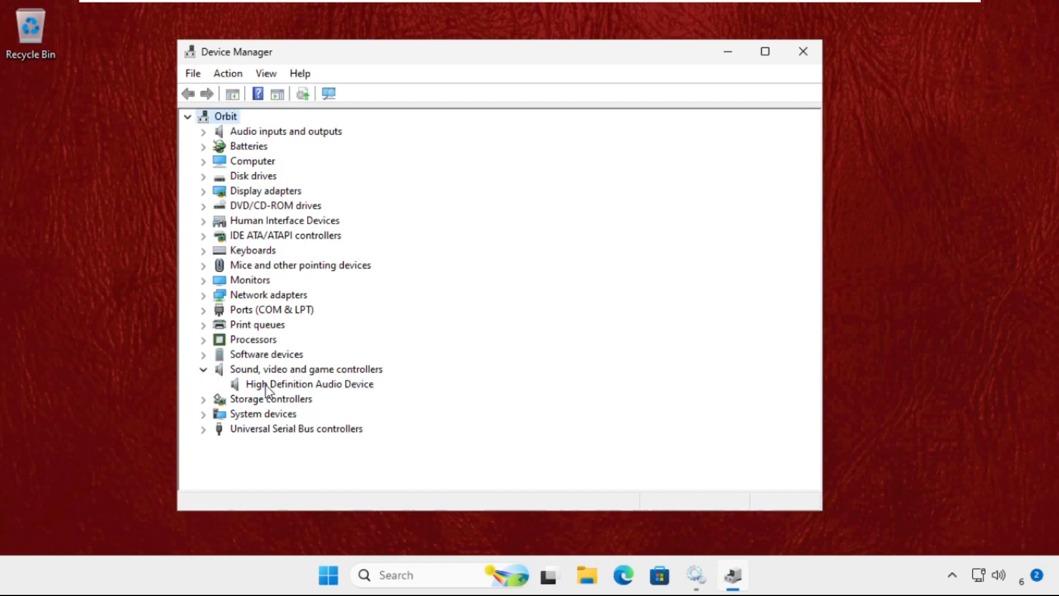
right_click(310, 384)
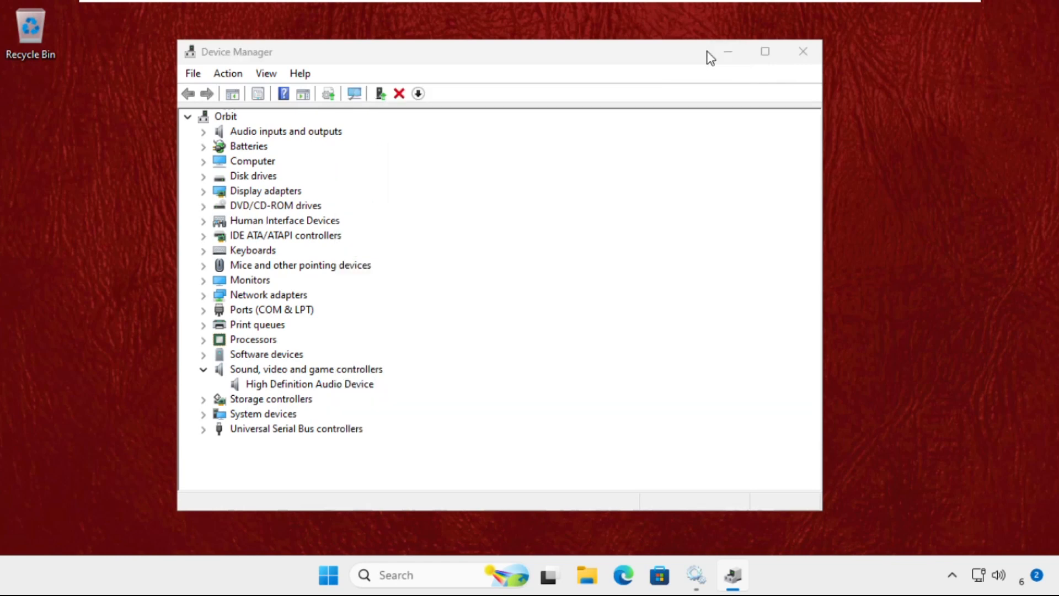
Step: Run an automatic driver search for High Definition Audio Device, see best driver already installed, and close its properties
double_click(309, 384)
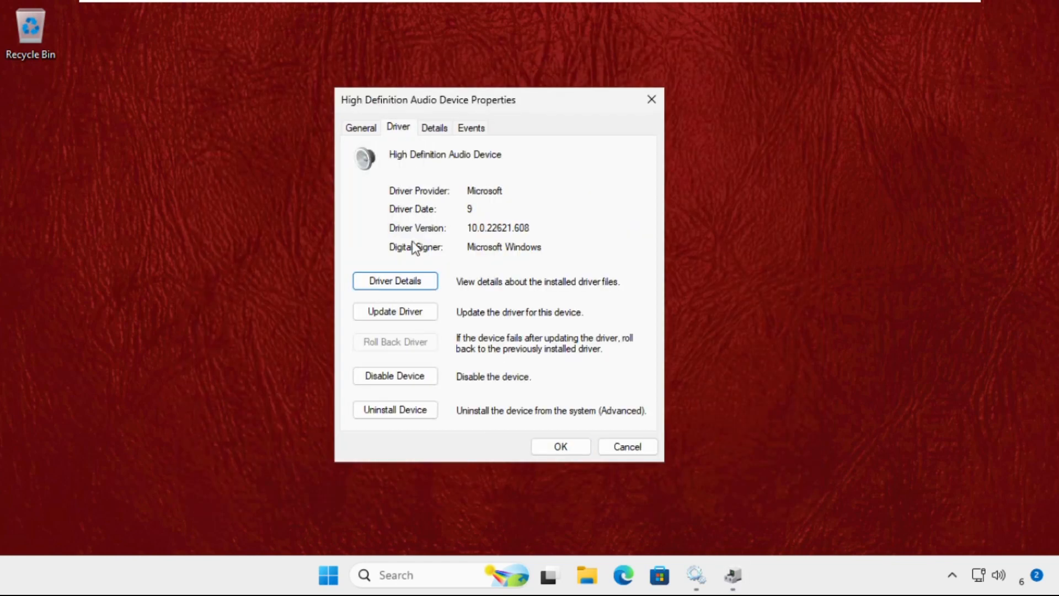
click(395, 311)
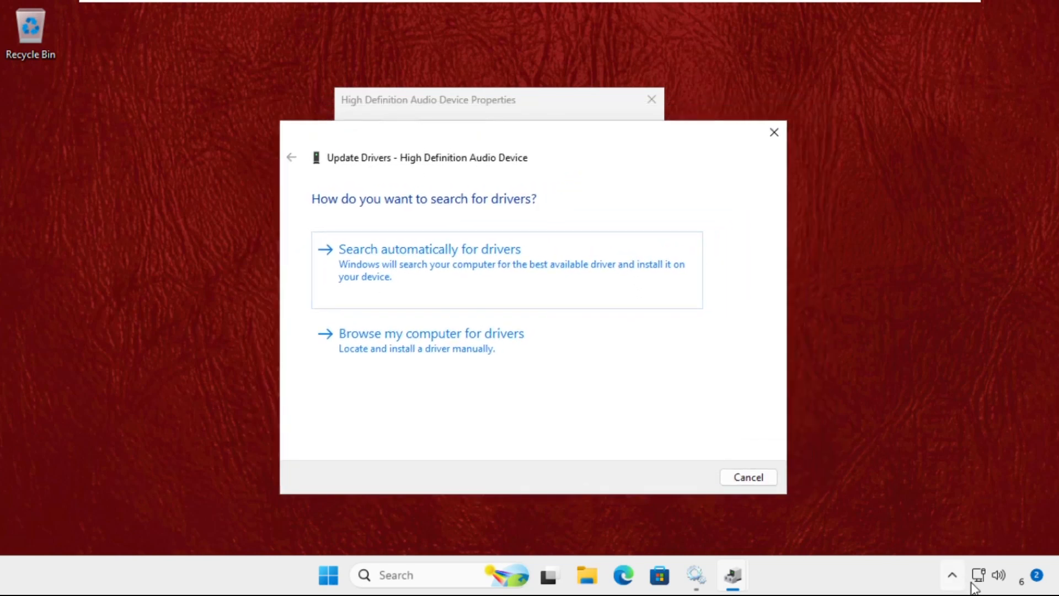
mouse_move(443, 270)
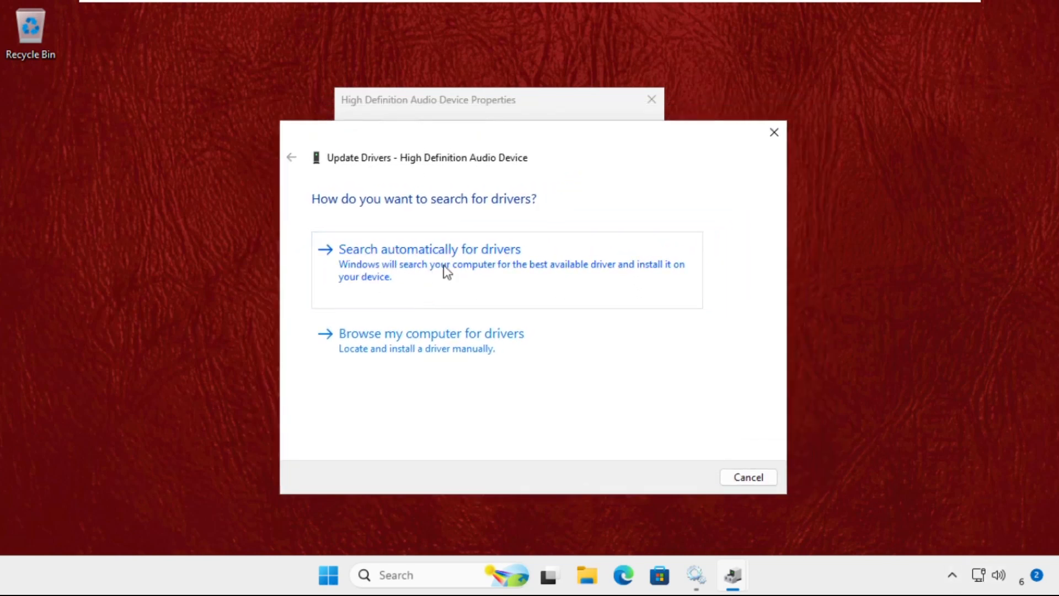
click(429, 248)
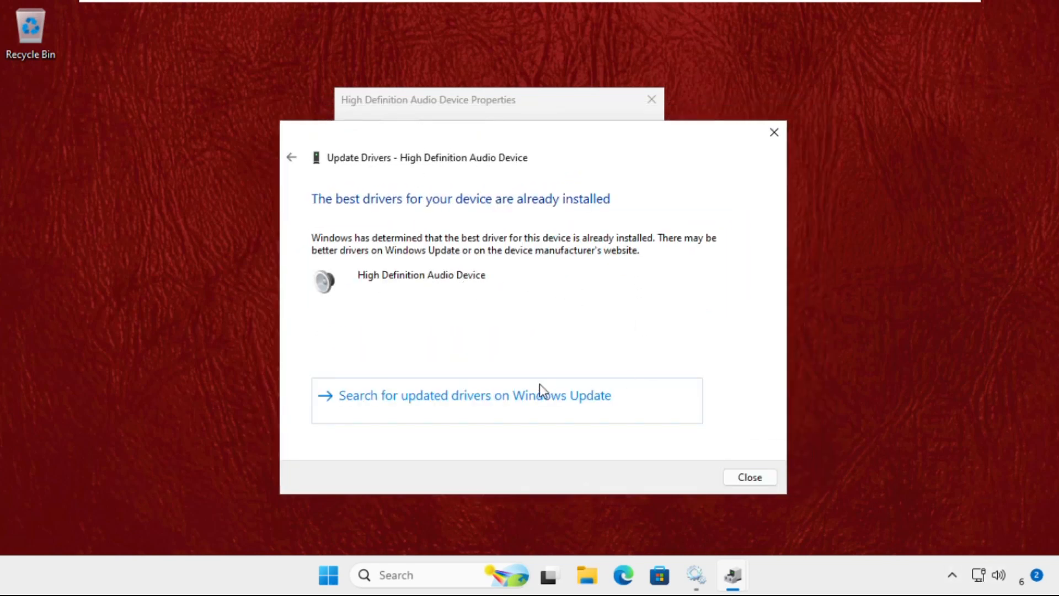
mouse_move(573, 223)
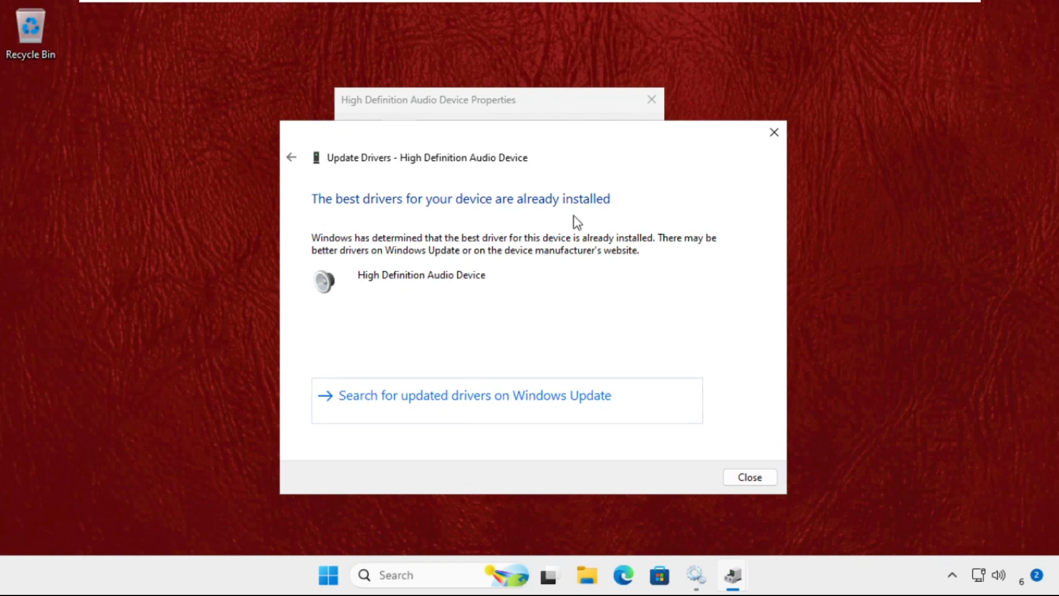
click(749, 476)
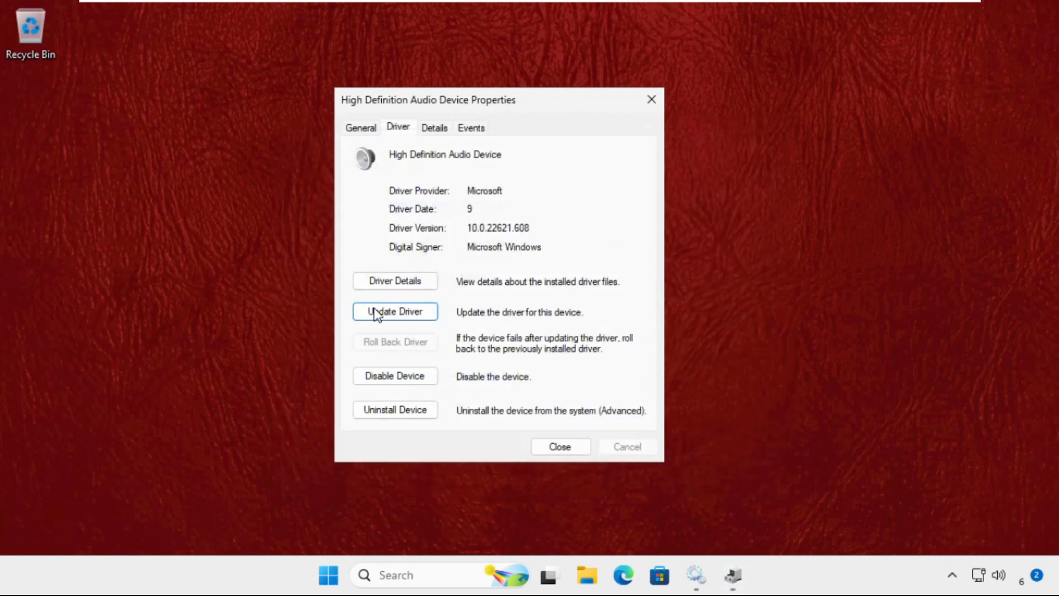
click(395, 311)
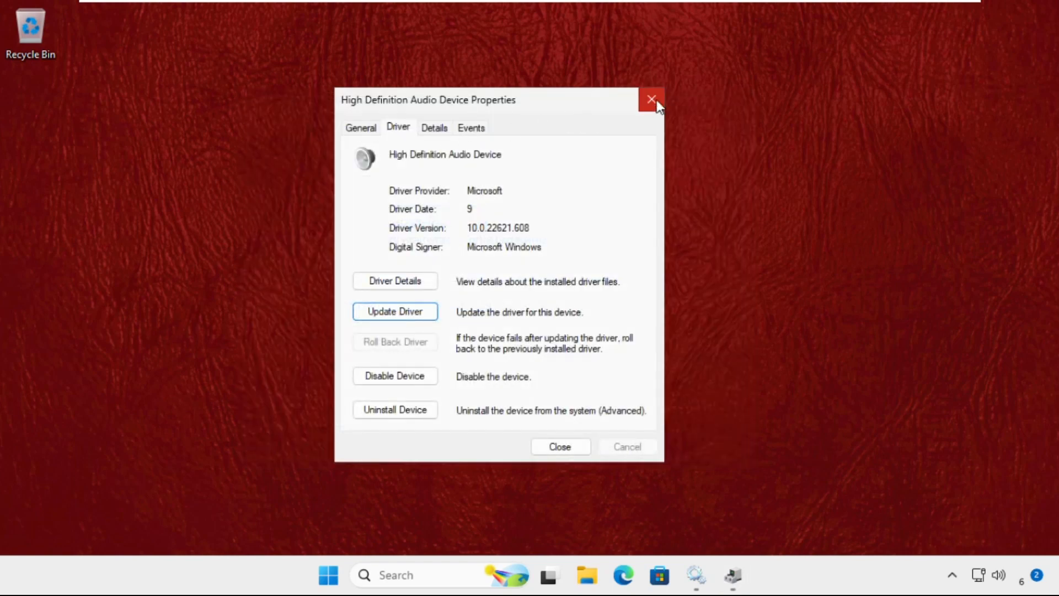
click(650, 100)
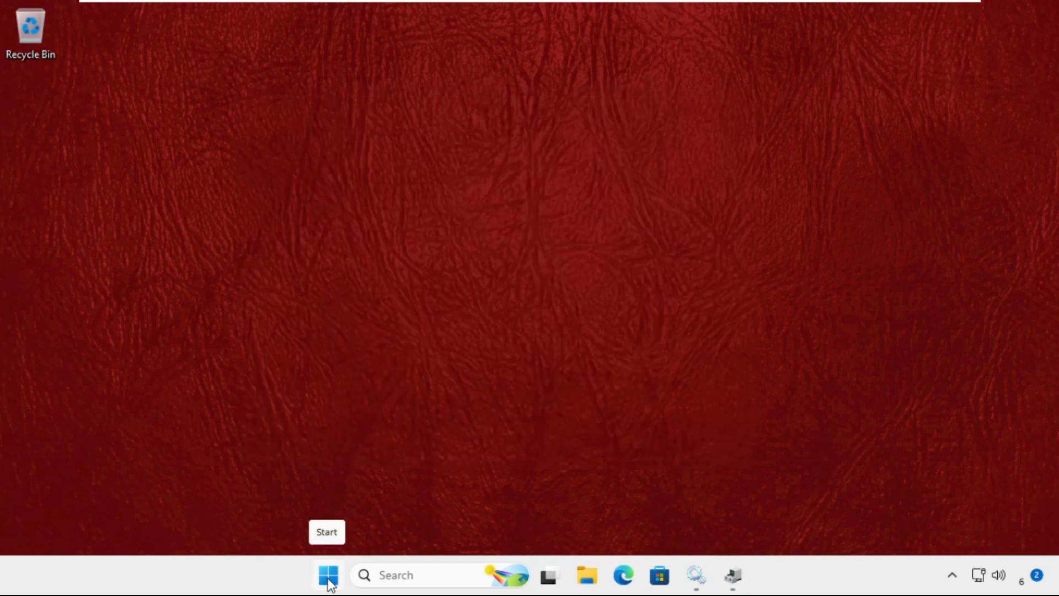
mouse_move(532, 563)
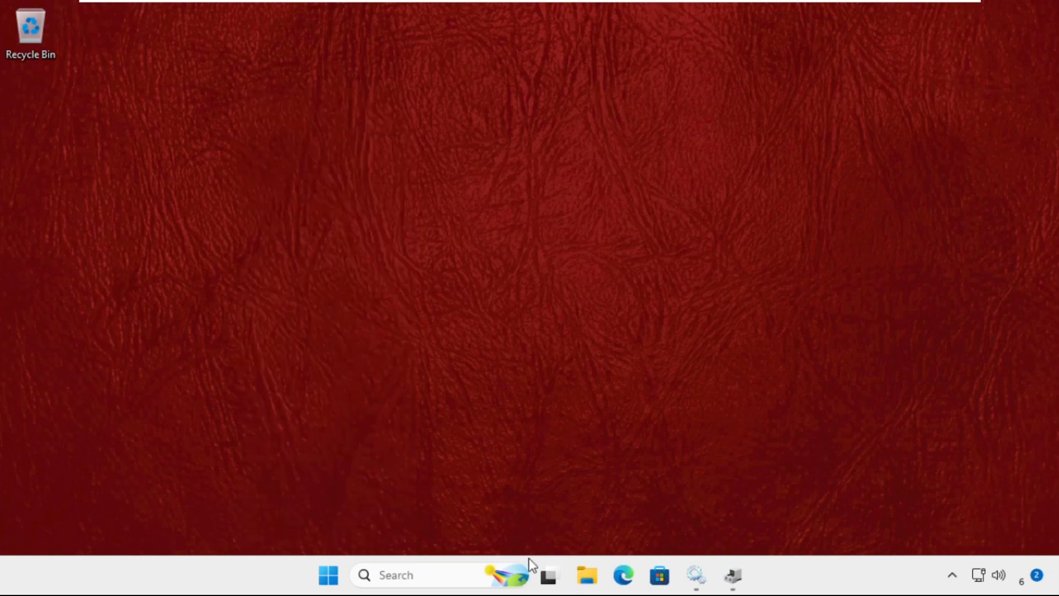